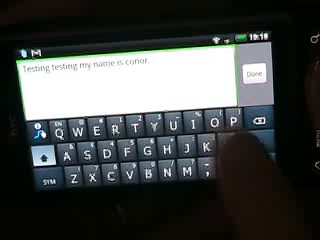
{"action": "type", "text": "This is"}
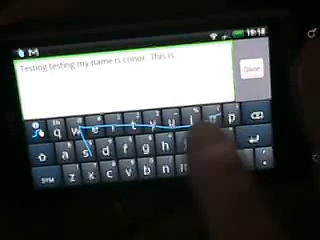